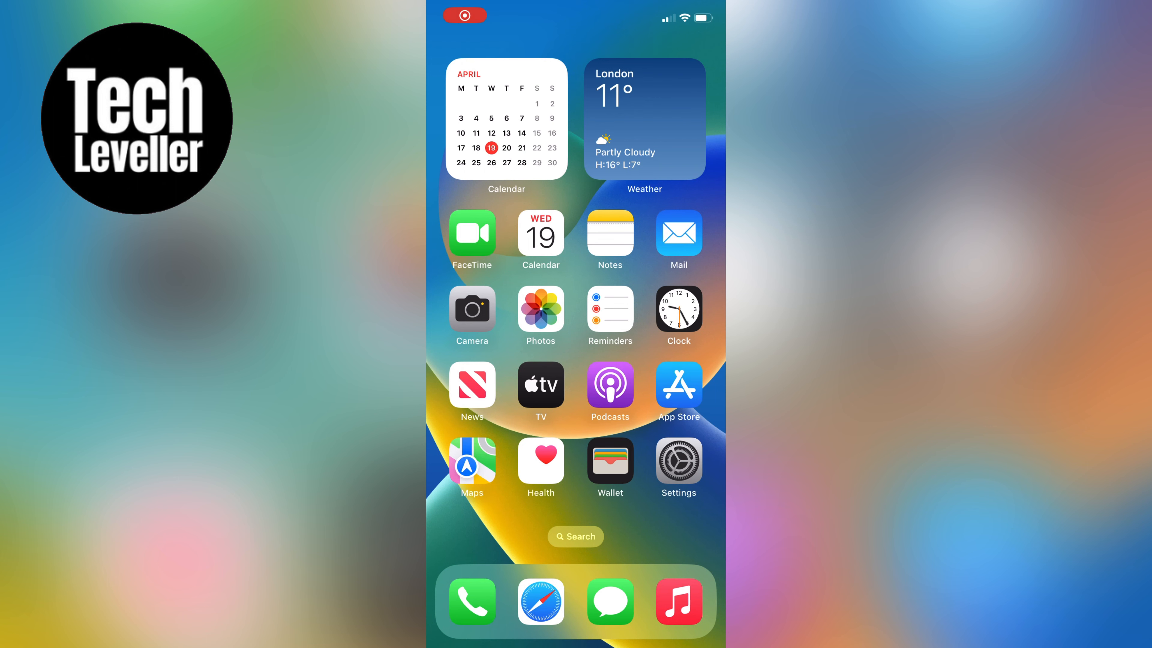
# Step: Launch Google Drive from the second Home Screen page
pyautogui.hscroll(-3)
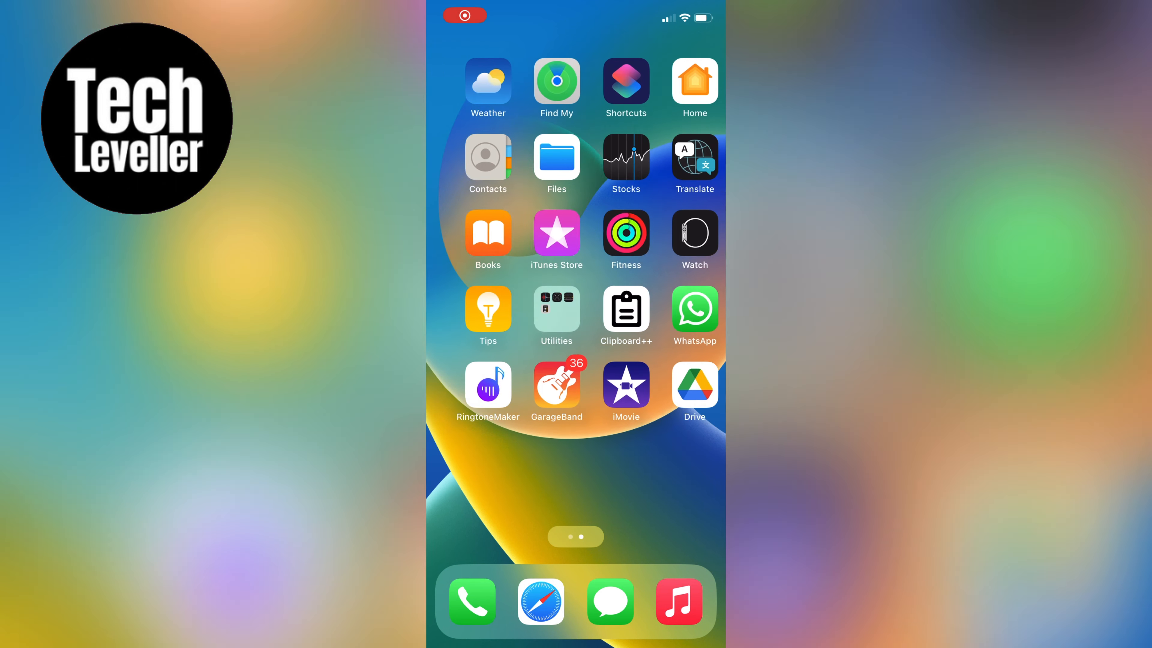
pyautogui.click(694, 386)
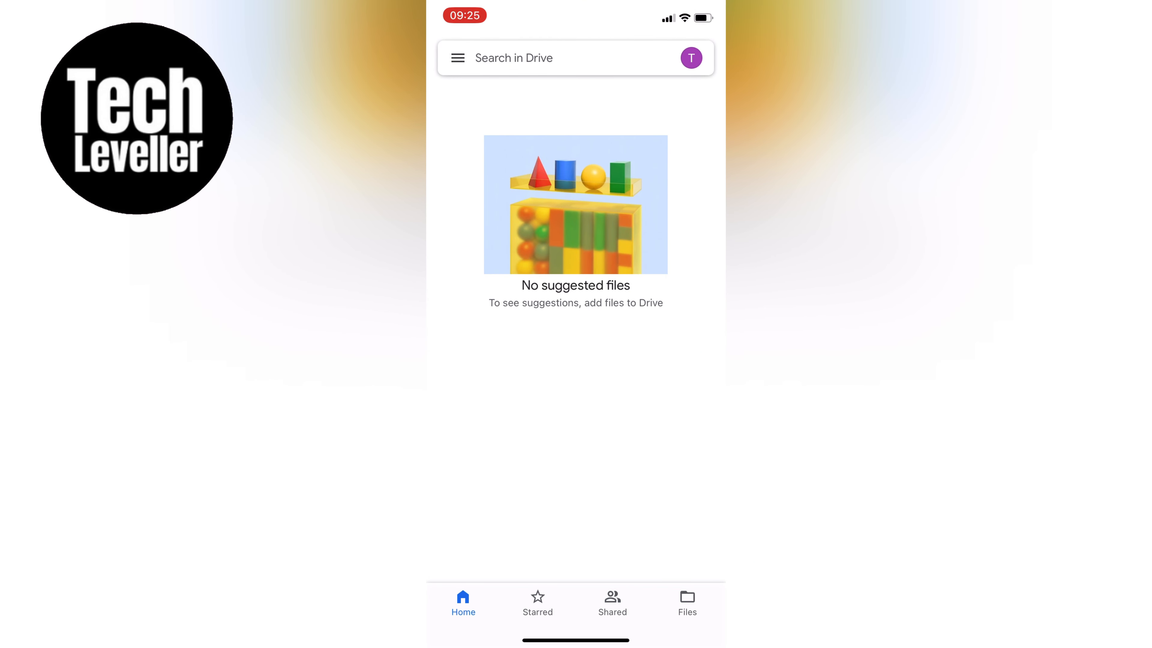
# Step: Set the image's general access to Anyone with the link as Viewer and copy the link
pyautogui.click(687, 602)
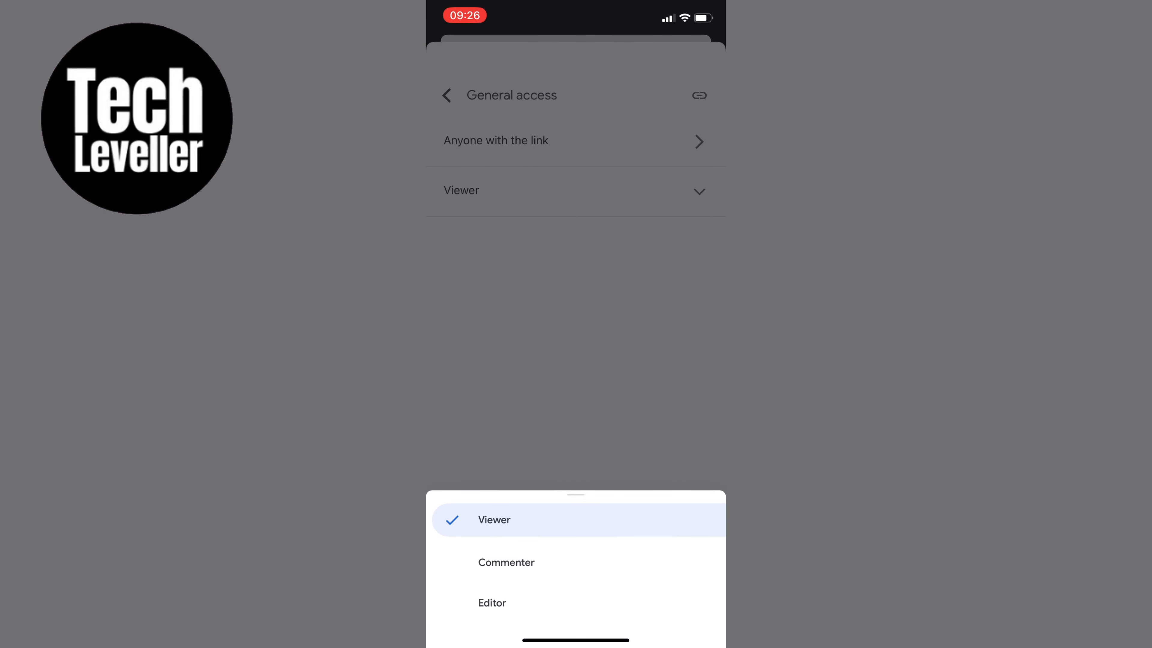
pyautogui.click(494, 520)
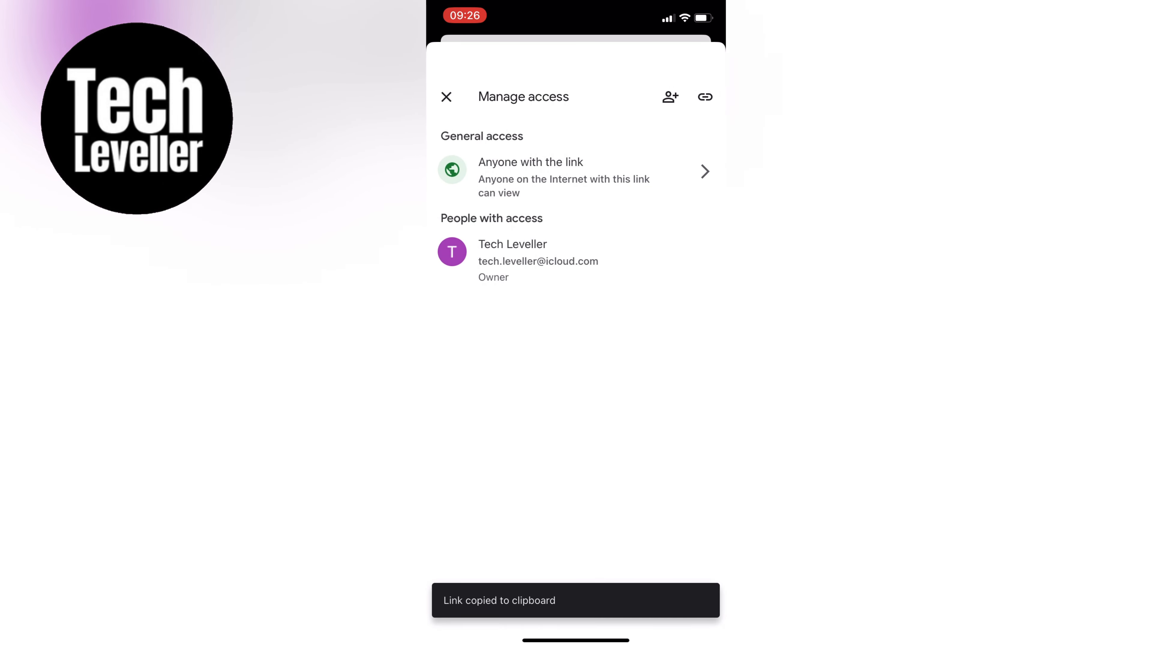
# Step: Copy the link to IMG_0137.PNG again from its options menu in the file list
pyautogui.click(446, 96)
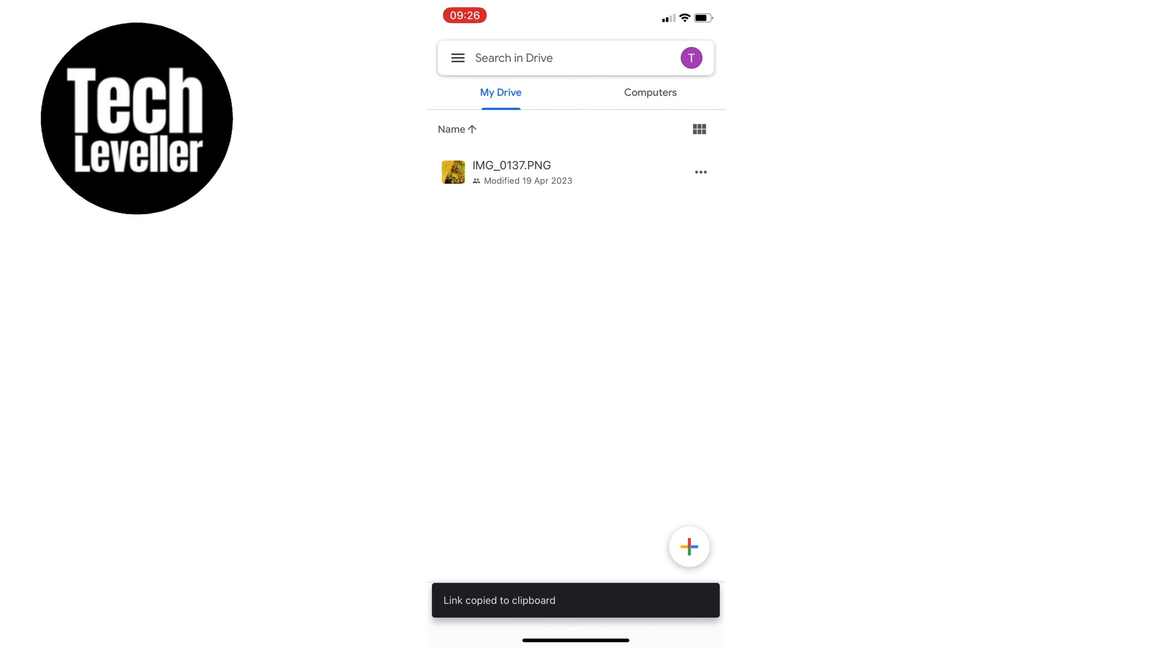
pyautogui.click(698, 172)
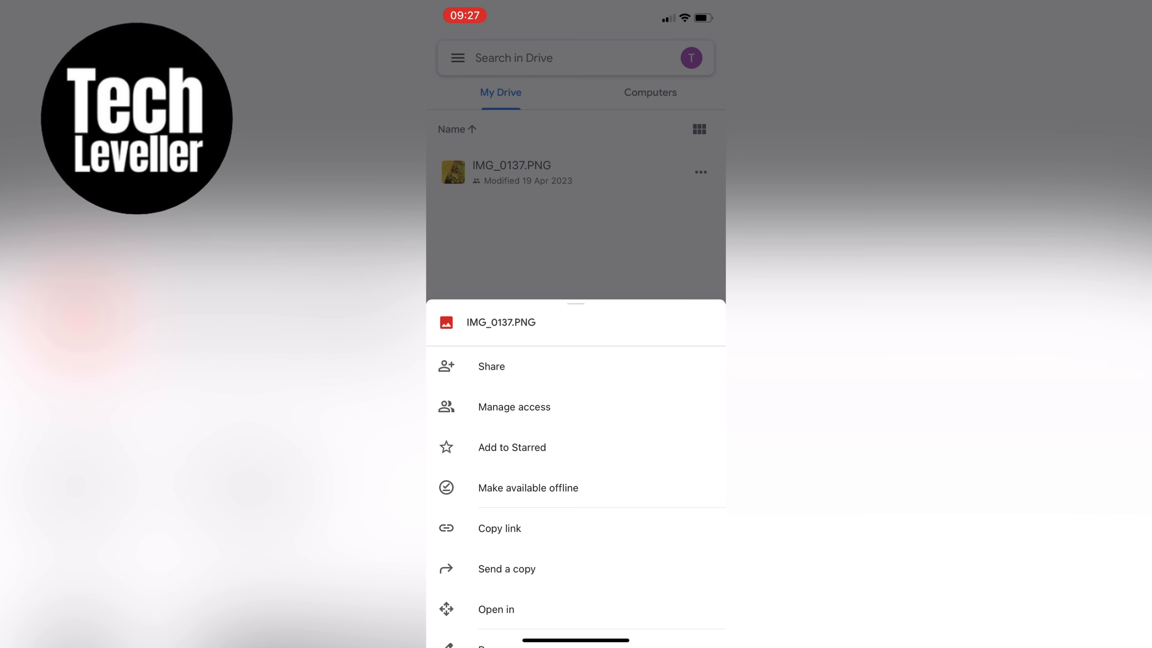
pyautogui.click(499, 527)
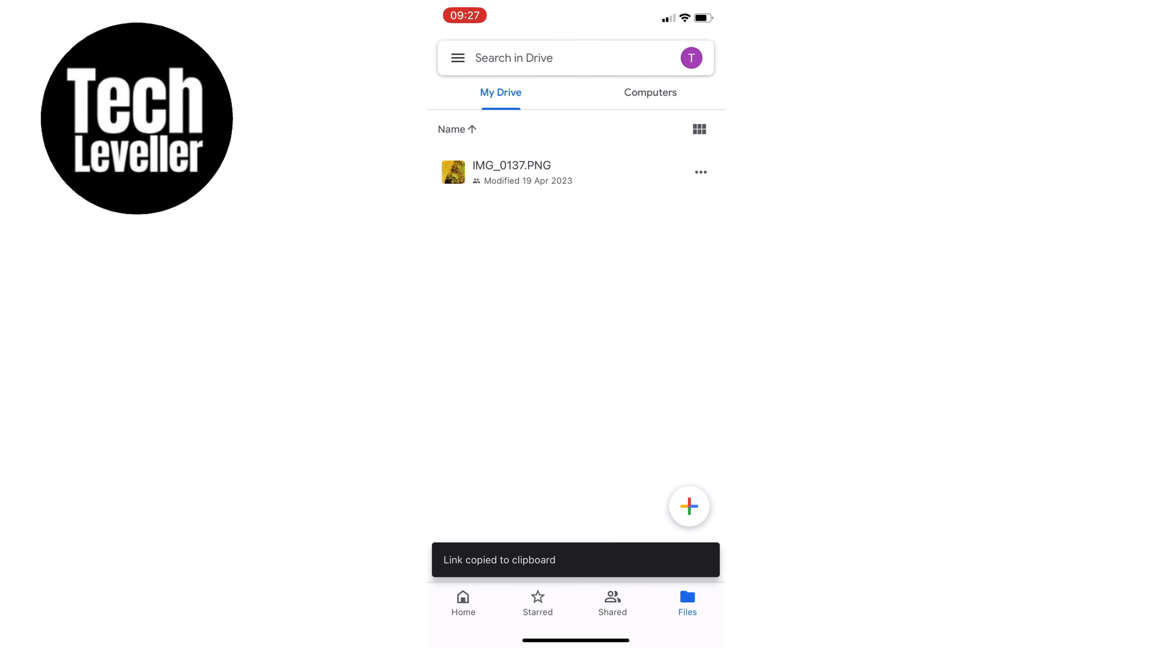
# Step: Leave Drive and open the WhatsApp chat with Lee
pyautogui.press('home')
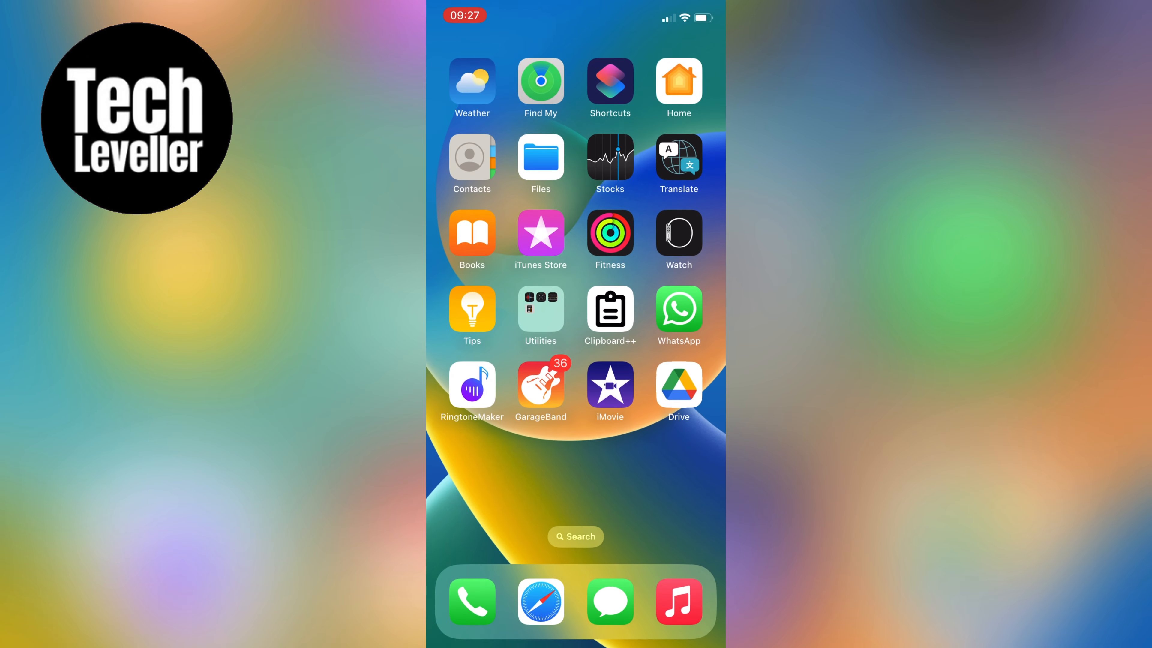
pyautogui.click(678, 309)
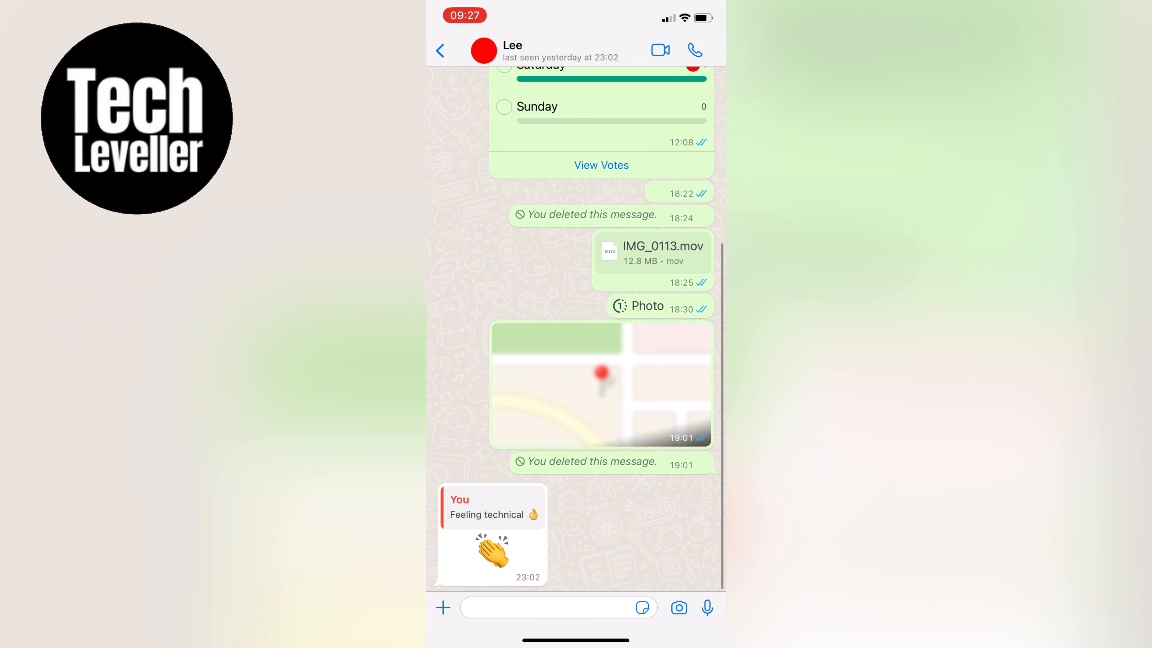
# Step: Paste the IMG_0137.PNG Drive link into Lee's chat and return to the Home Screen
pyautogui.click(555, 608)
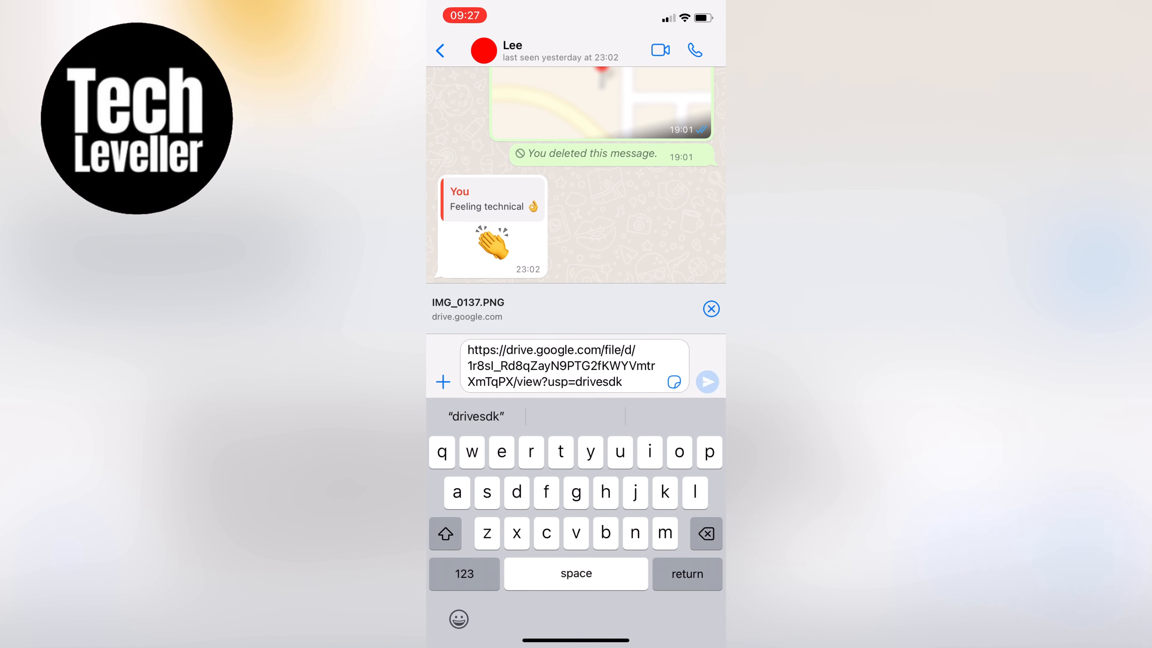
pyautogui.click(707, 381)
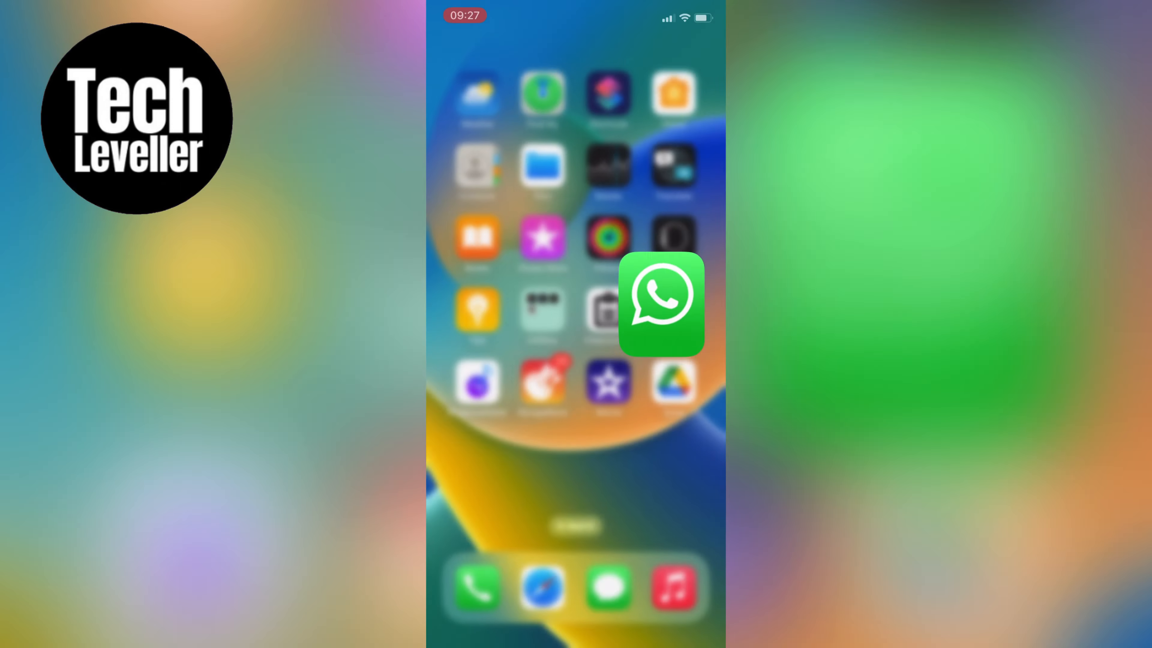
# Step: Set IMG_0137.PNG's general access back to Restricted and return to the file list
pyautogui.click(672, 382)
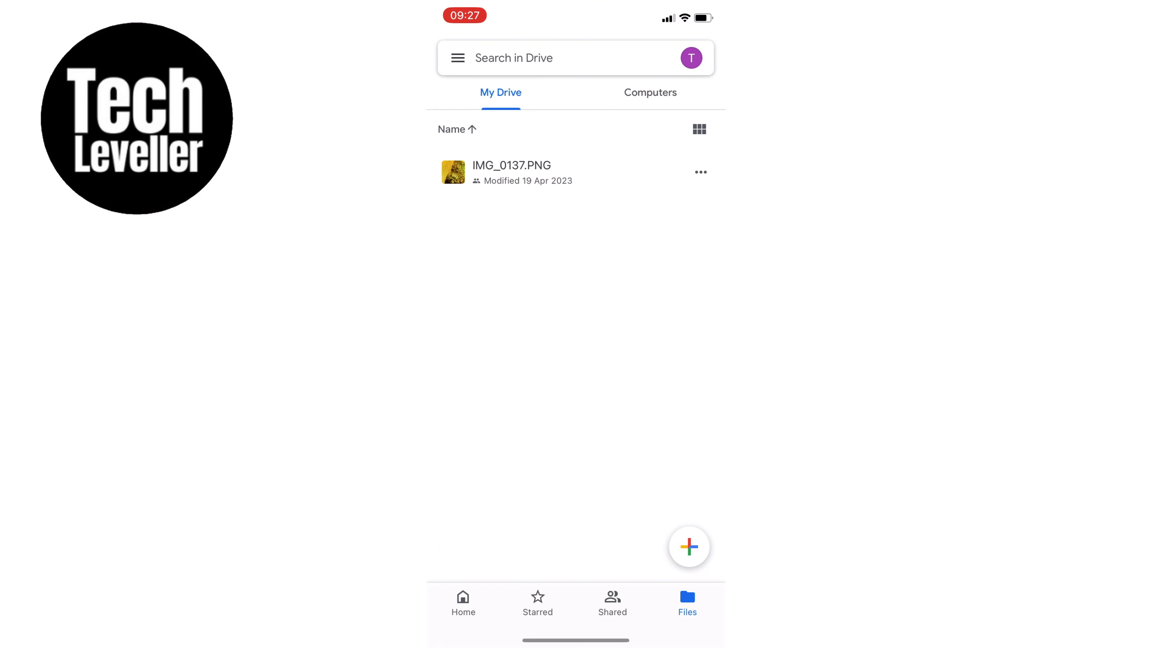
pyautogui.click(699, 173)
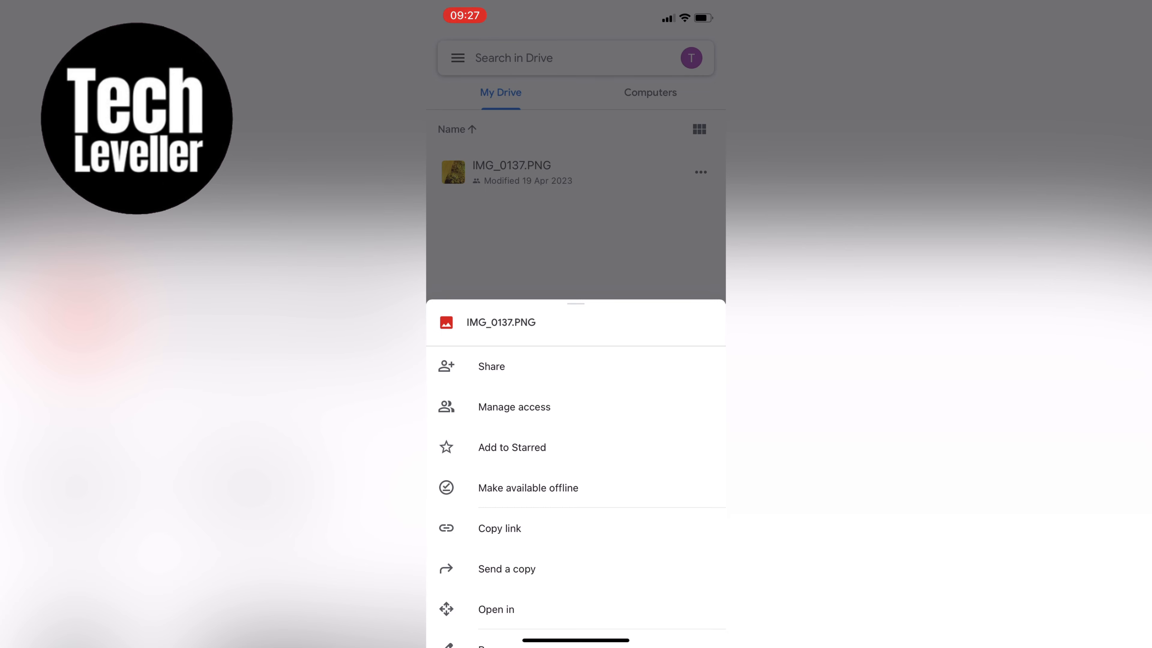
pyautogui.click(514, 407)
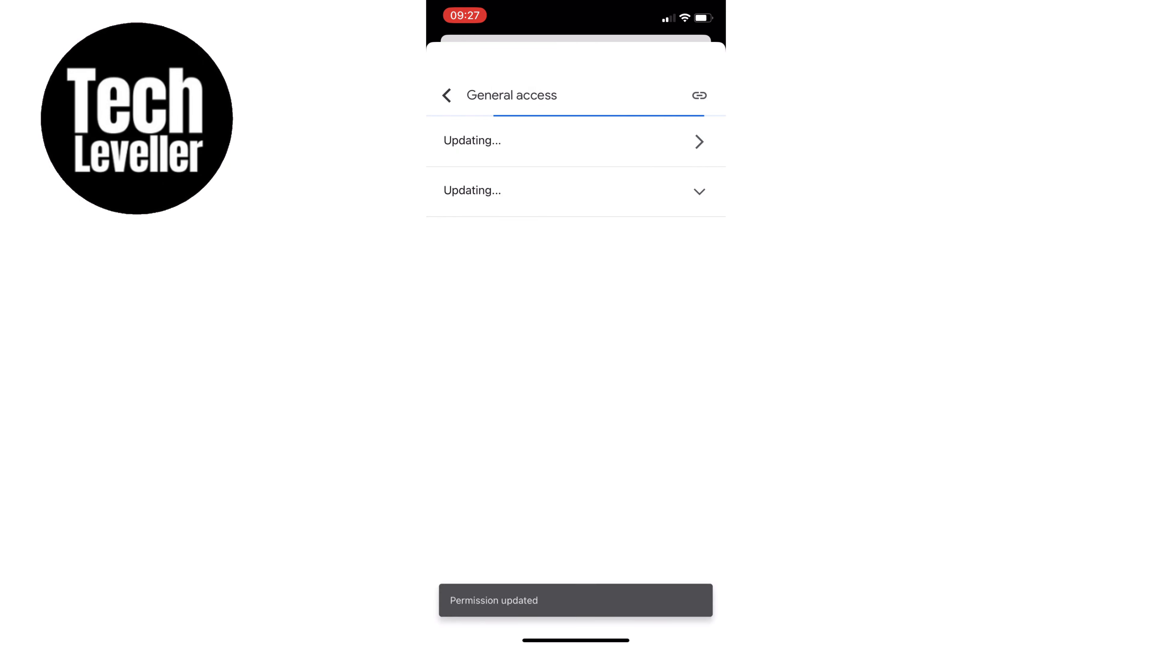
pyautogui.click(446, 95)
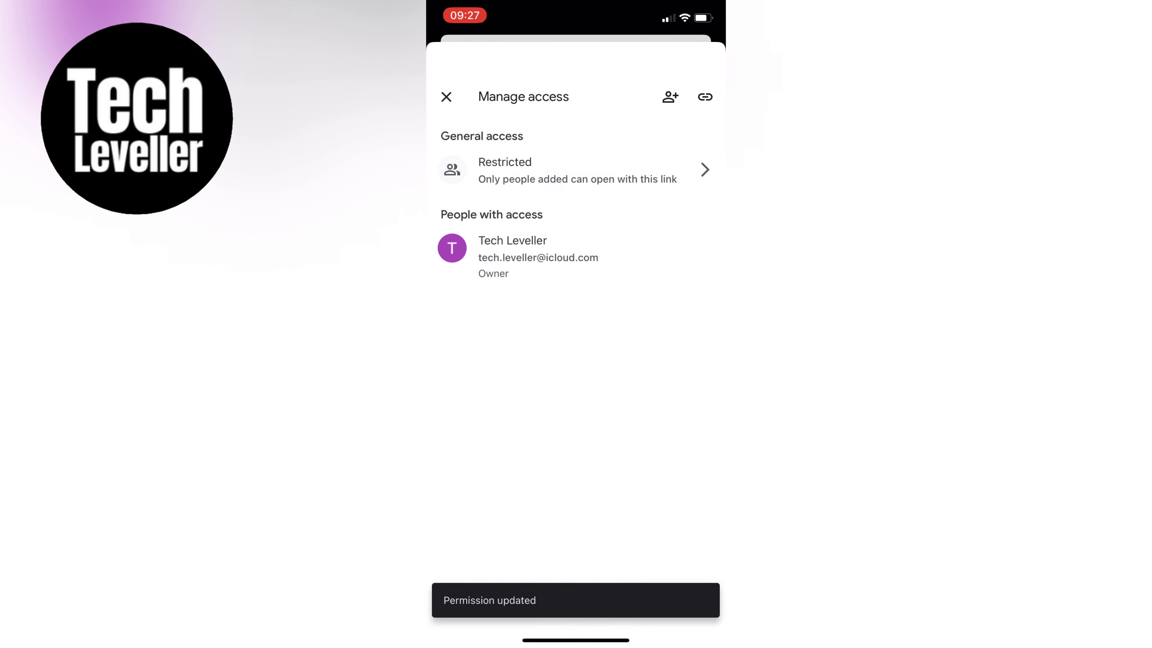
pyautogui.click(446, 96)
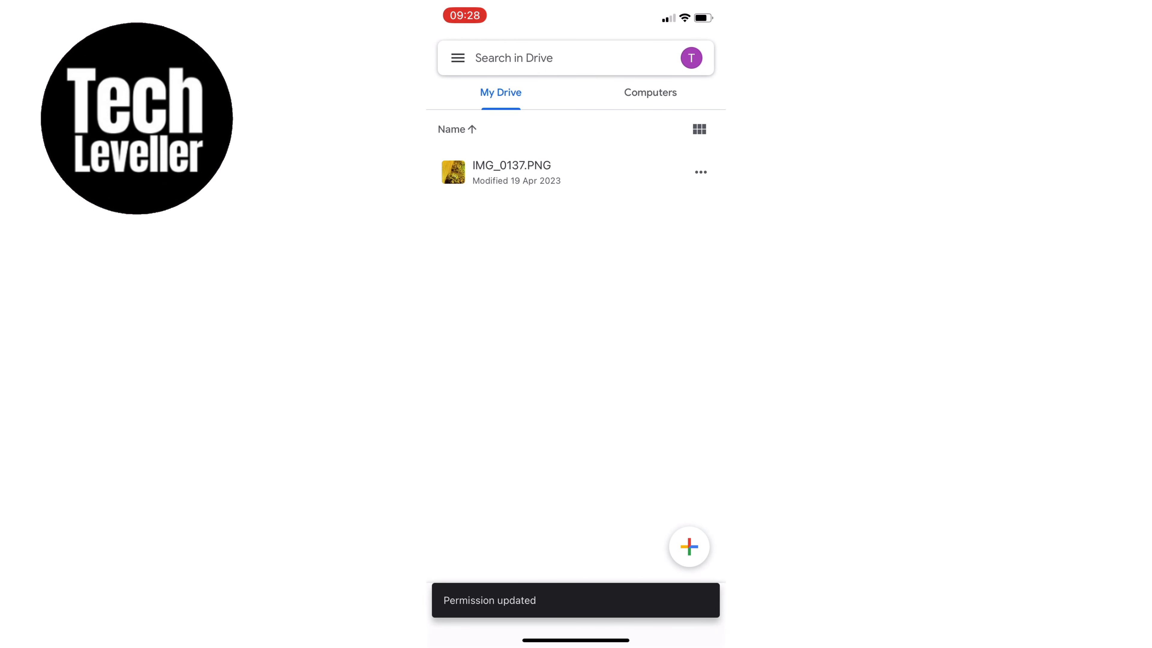